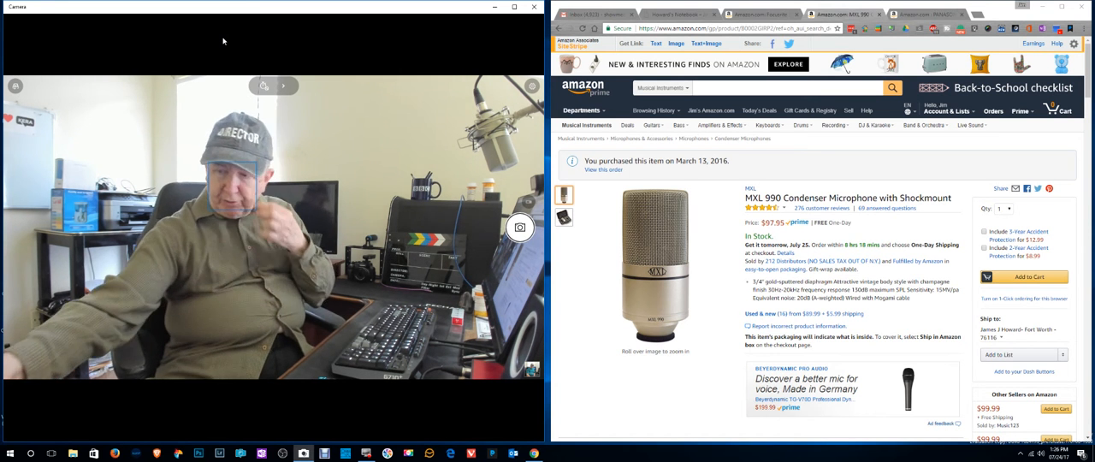
mouse_move(226, 40)
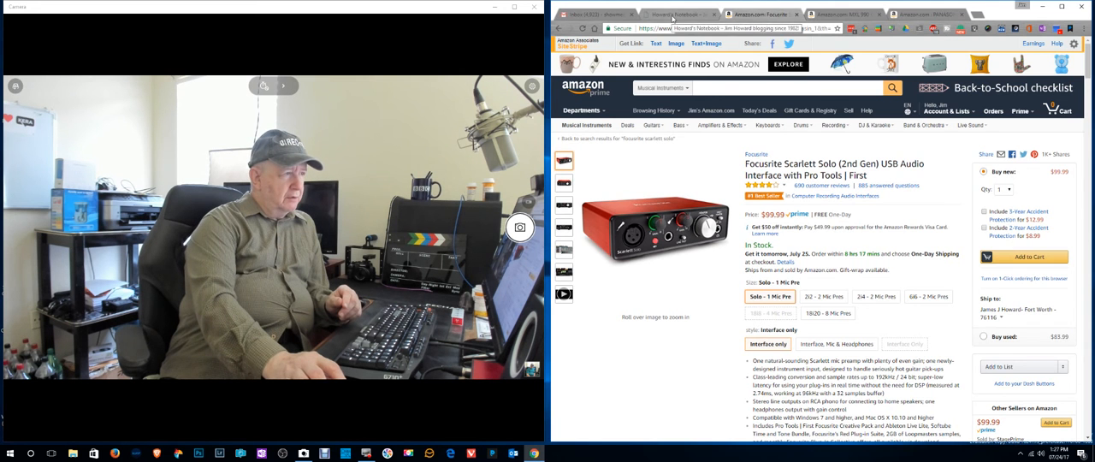
Switch from the MXL 990 microphone listing to the Panasonic Lumix G7 4K camera page
left_click(676, 14)
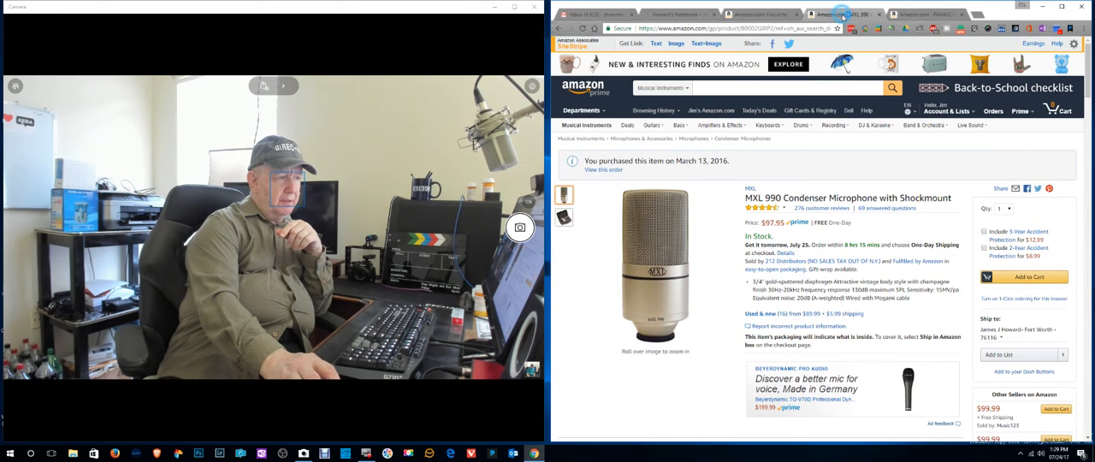
left_click(928, 14)
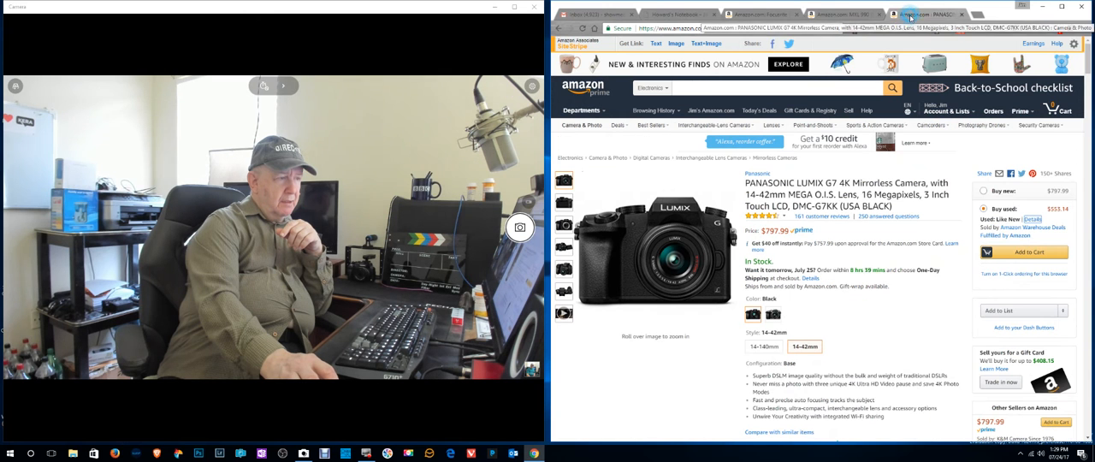